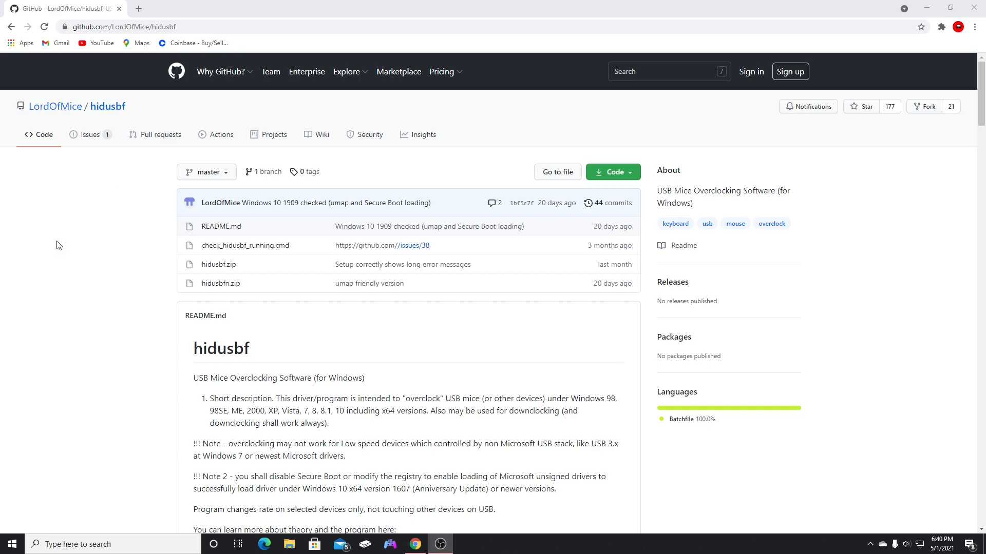
- View the hidusbf.zip file page in the repository, then bring up File Explorer from the taskbar
left_click(389, 544)
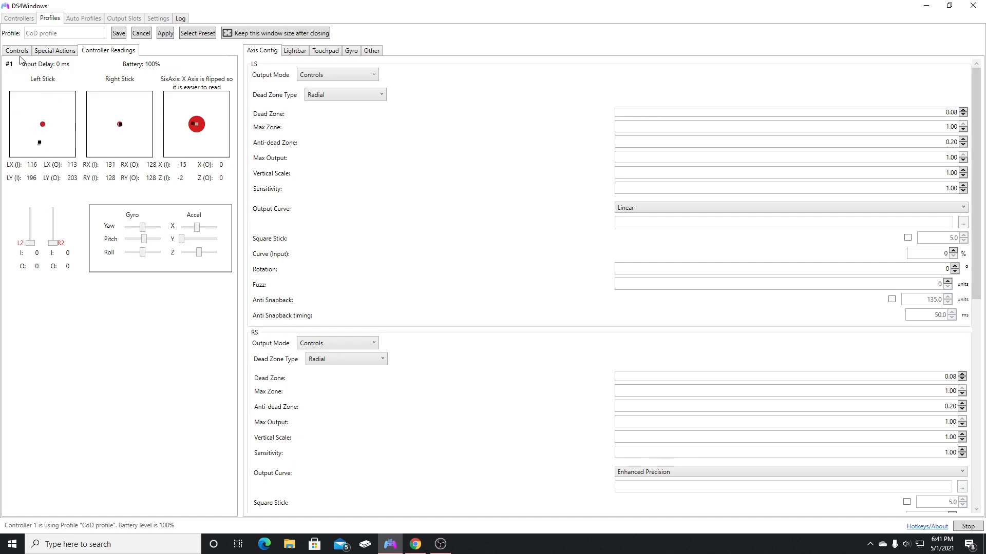
left_click(414, 544)
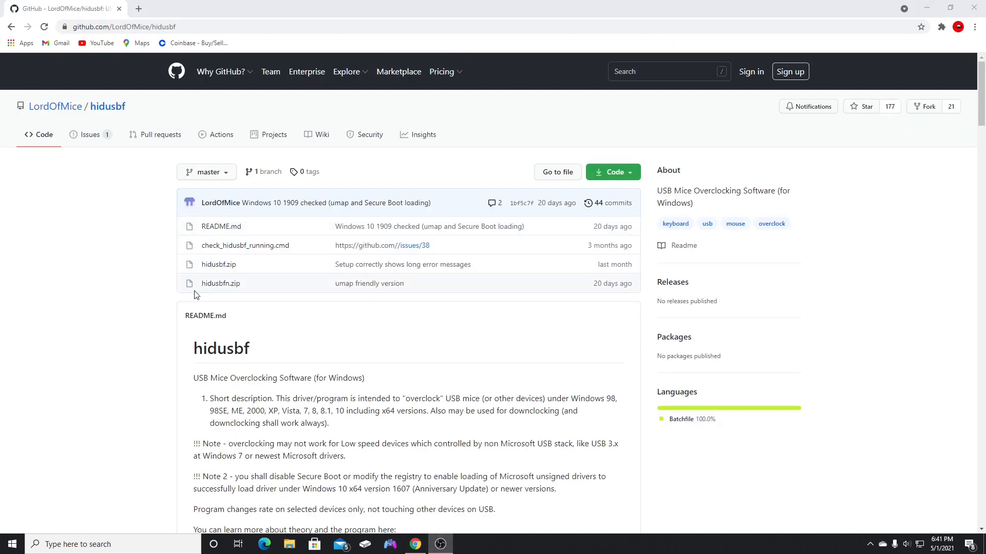
mouse_move(217, 264)
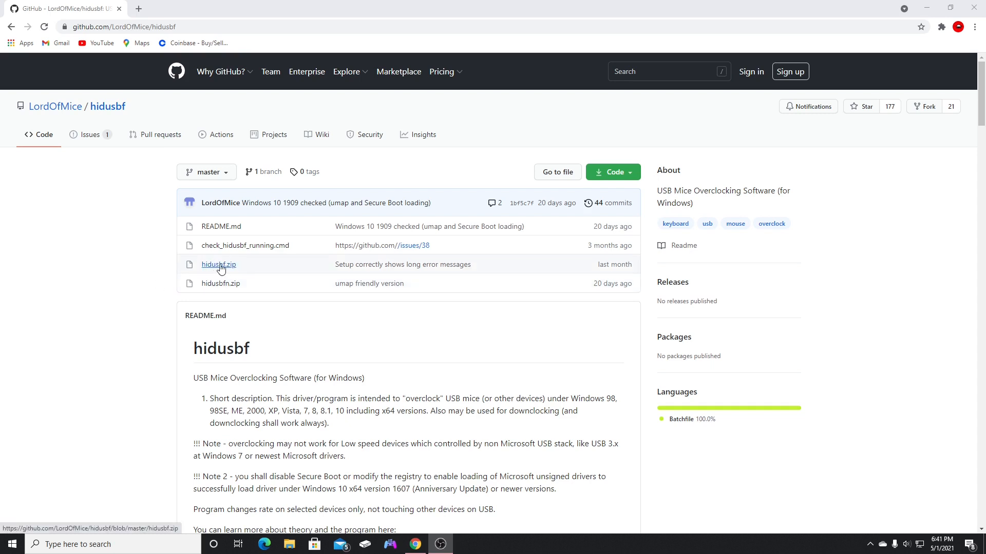
left_click(218, 264)
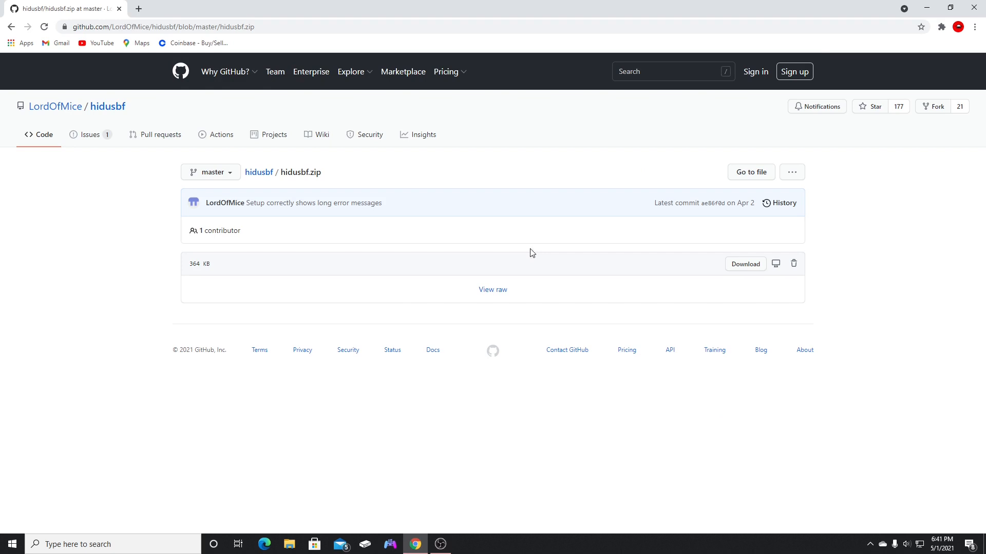
mouse_move(663, 310)
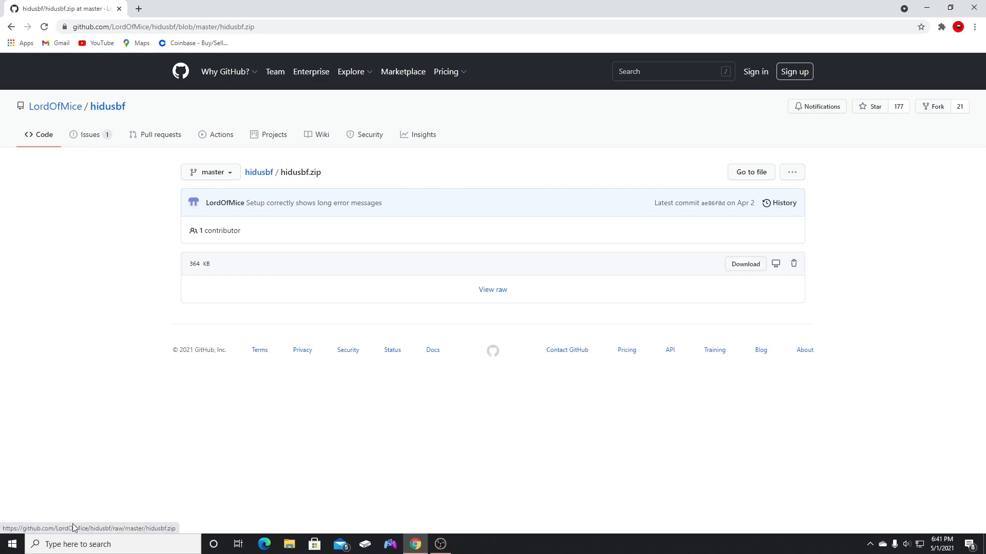
left_click(289, 544)
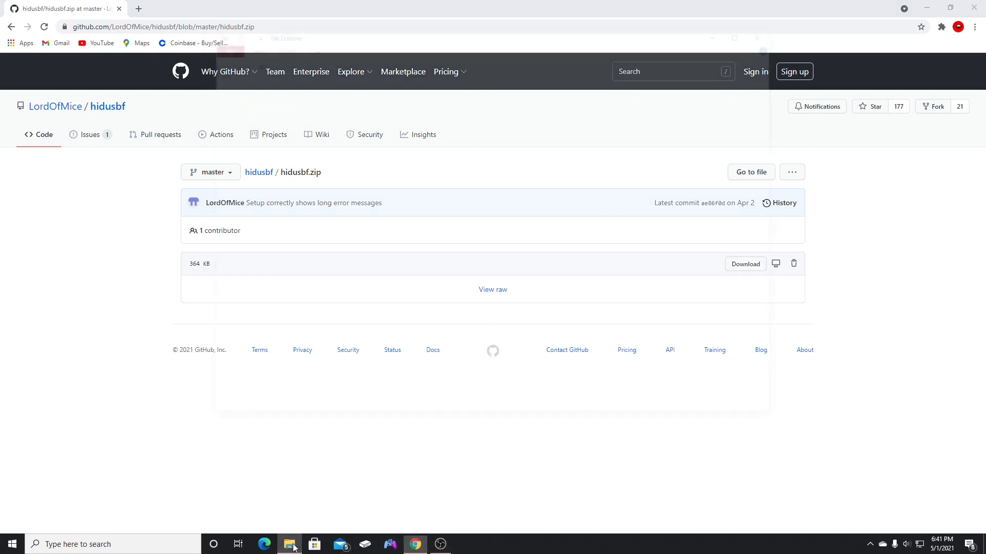
- Extract hidusbf.zip in Downloads and go into the hidusbf\DRIVER folder listing Setup and the driver files
left_click(290, 544)
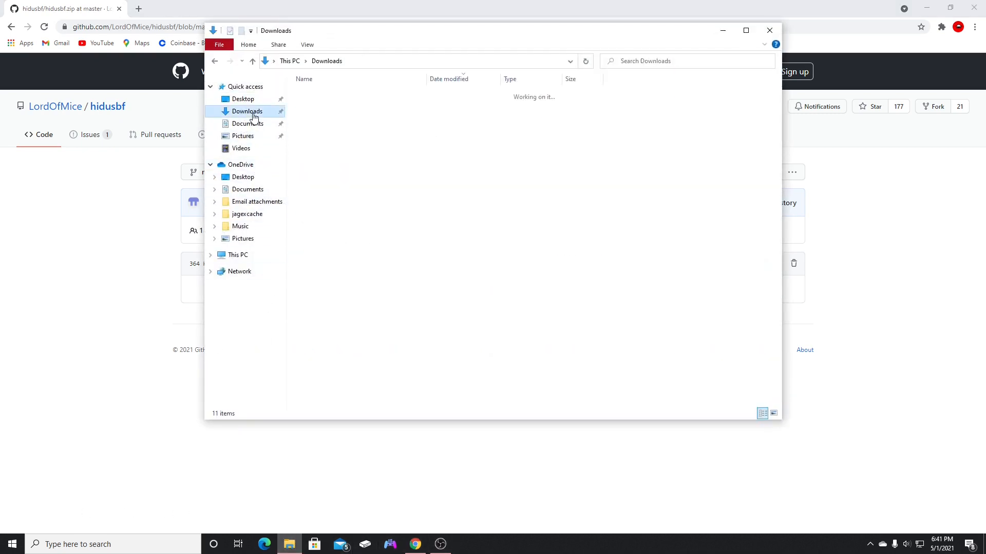
mouse_move(317, 298)
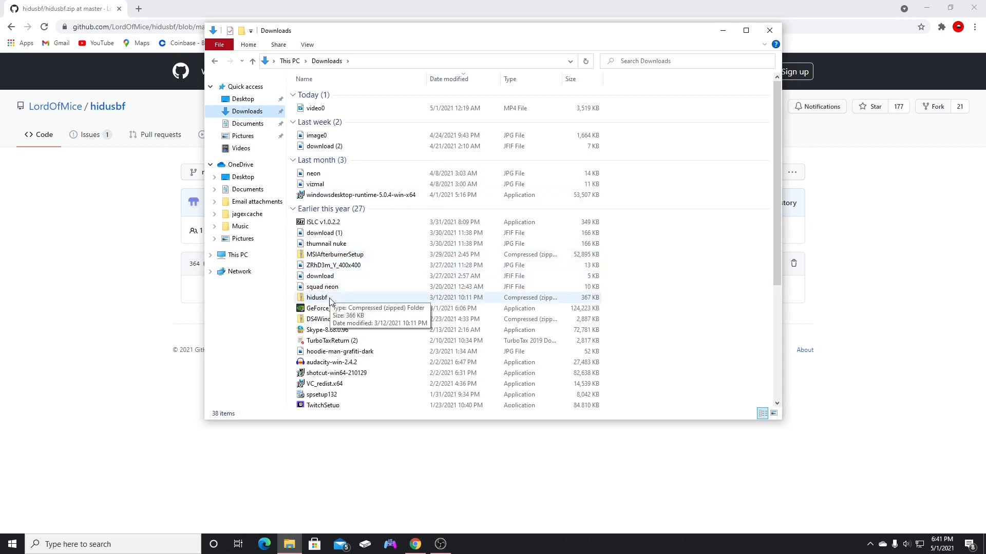
right_click(317, 297)
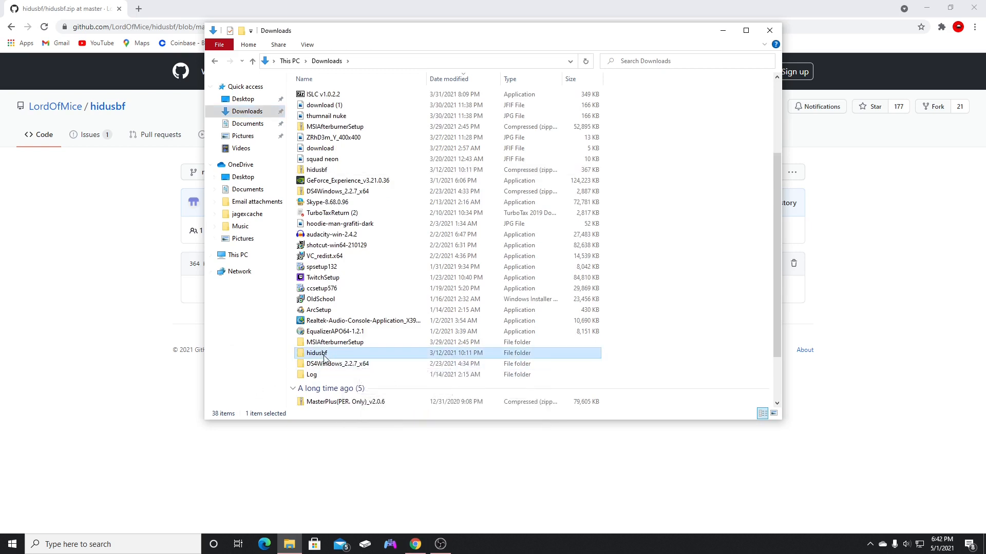
double_click(316, 352)
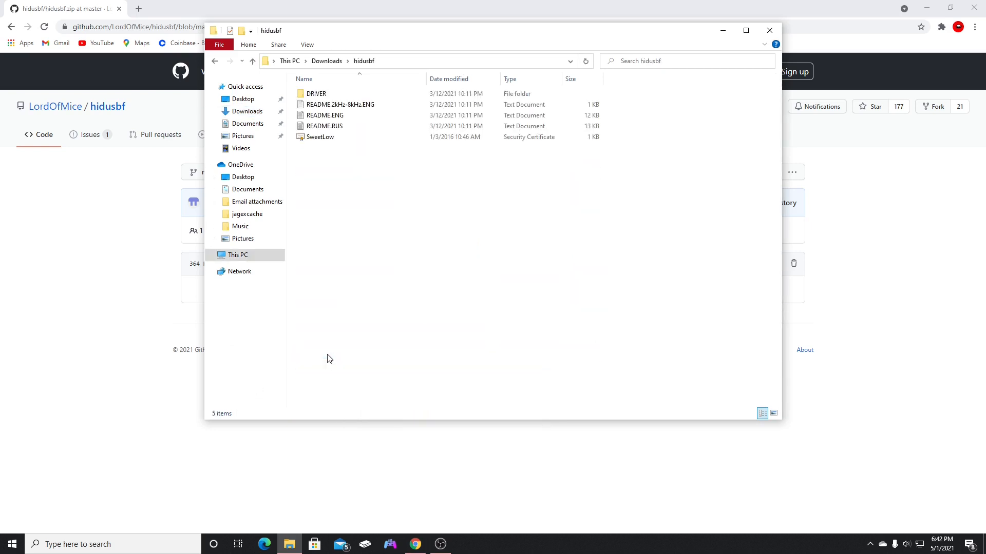
left_click(316, 94)
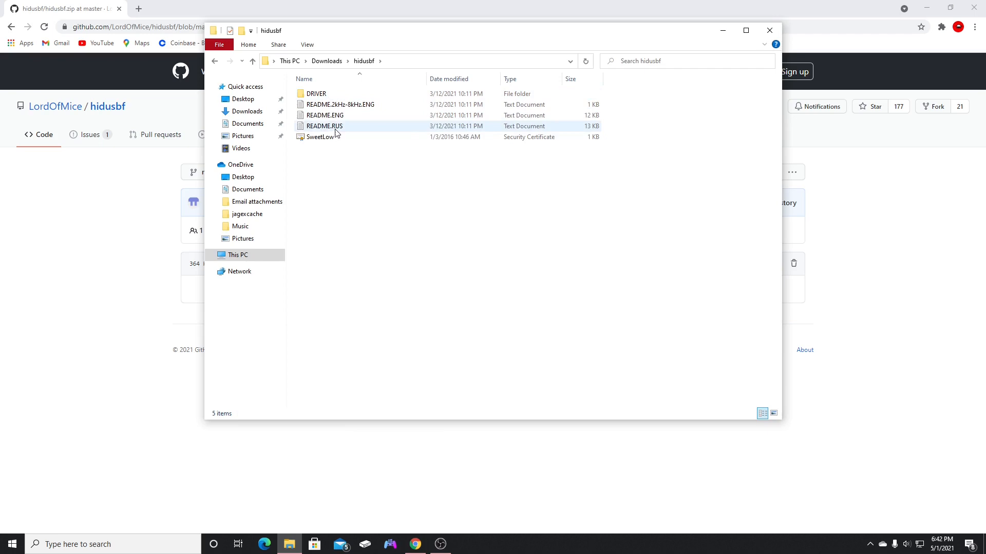
double_click(315, 93)
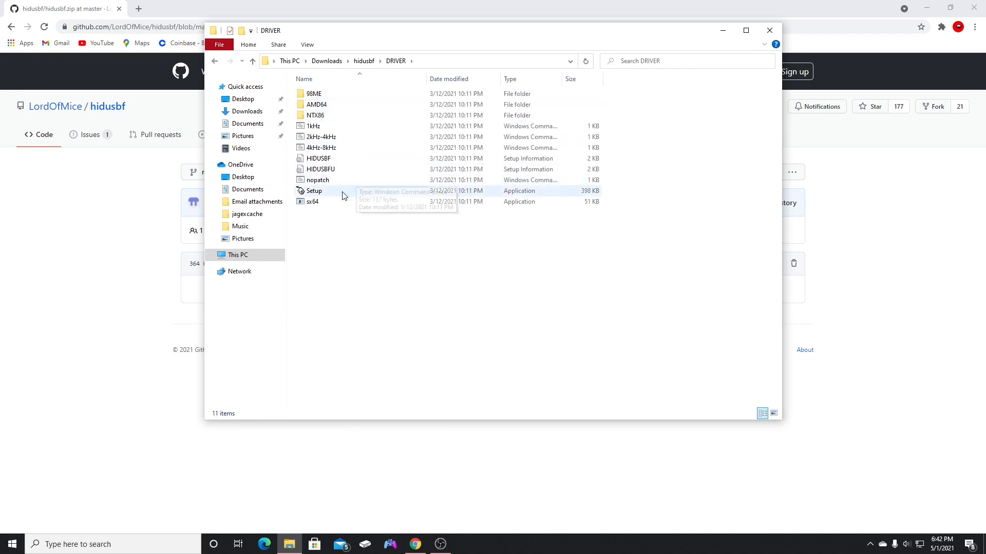
- Launch Setup (USB Devices Rate Setup) and switch the device filter from Mice to All
double_click(314, 190)
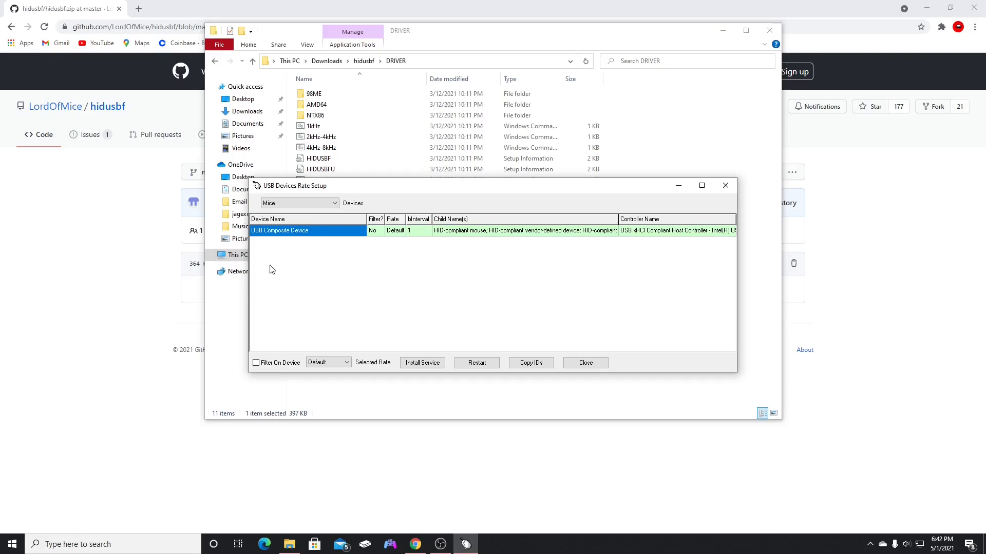
mouse_move(286, 251)
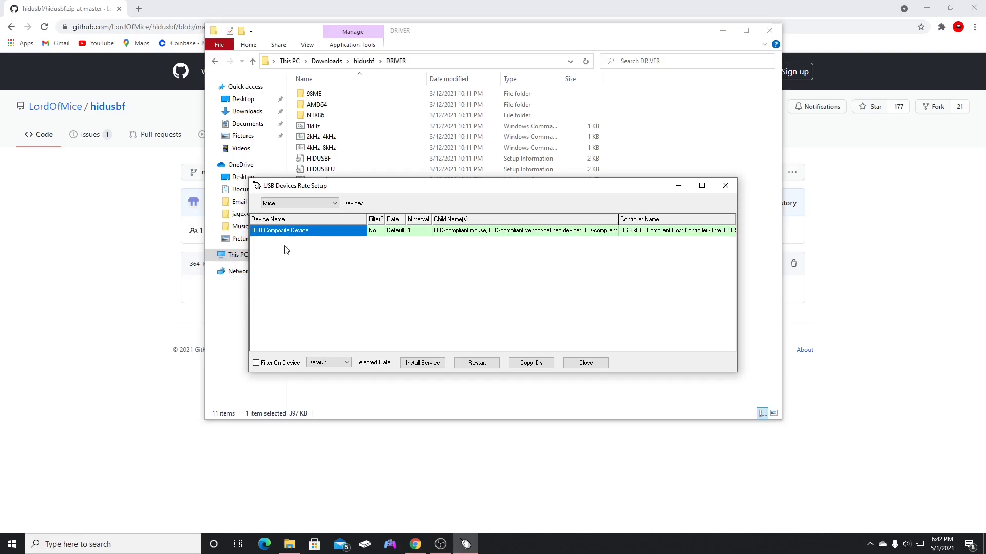
mouse_move(326, 271)
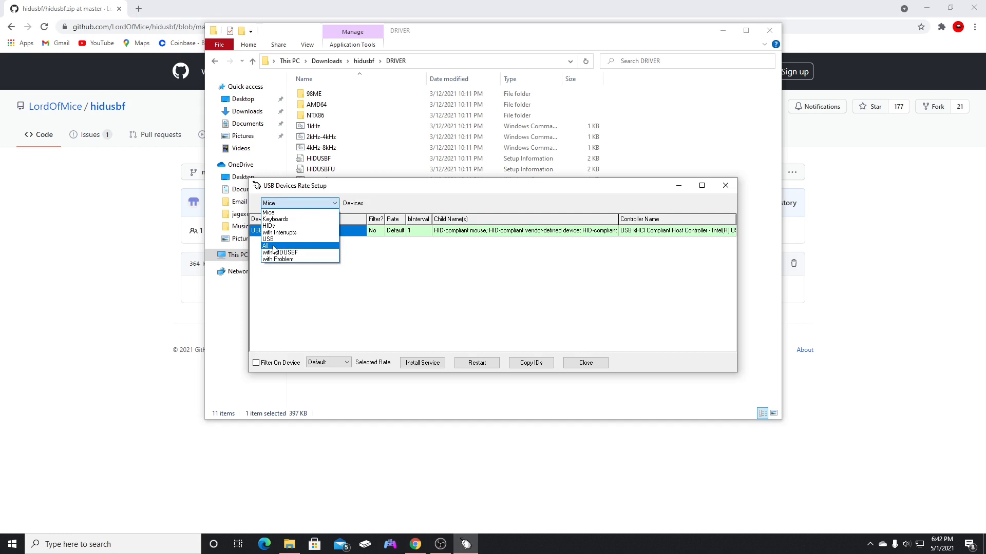
left_click(263, 245)
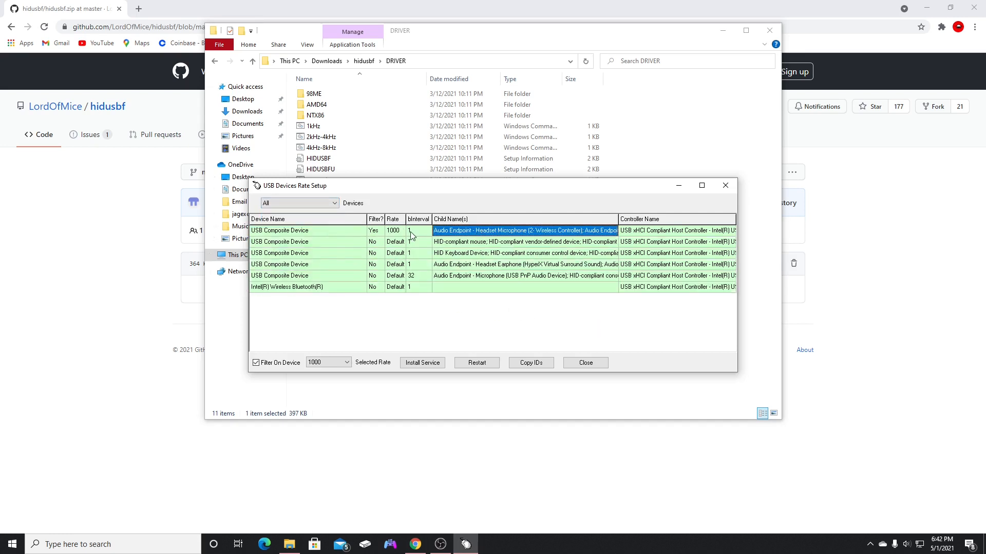
mouse_move(380, 238)
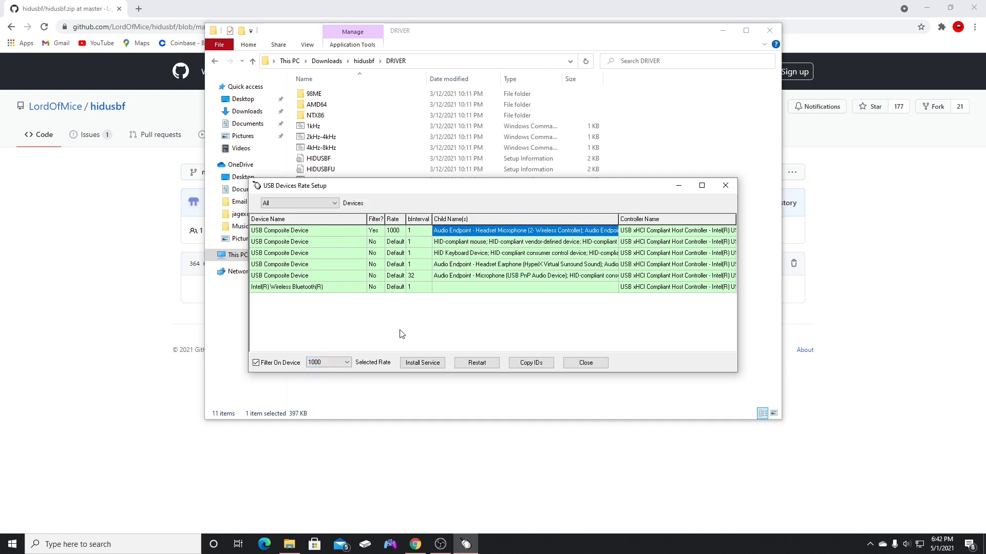
mouse_move(430, 401)
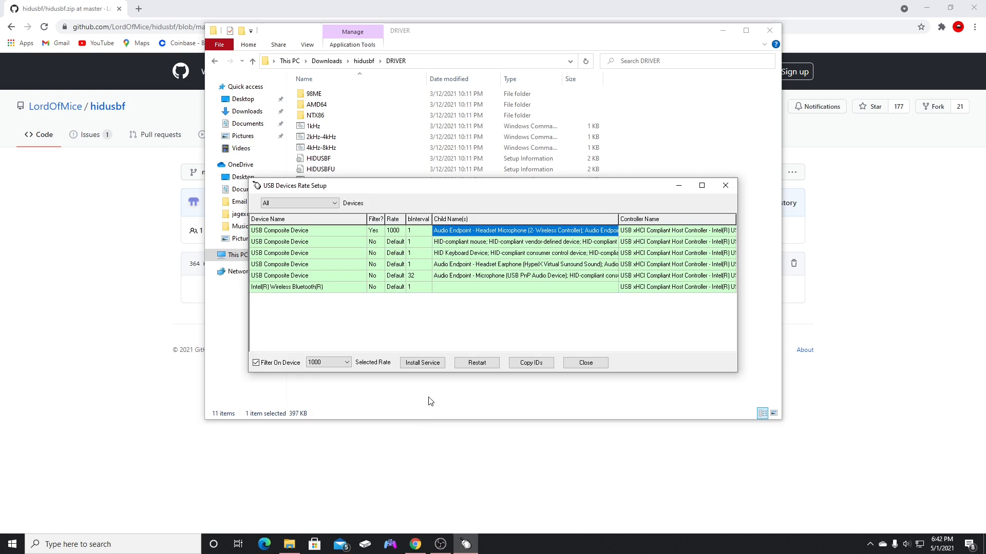
mouse_move(486, 252)
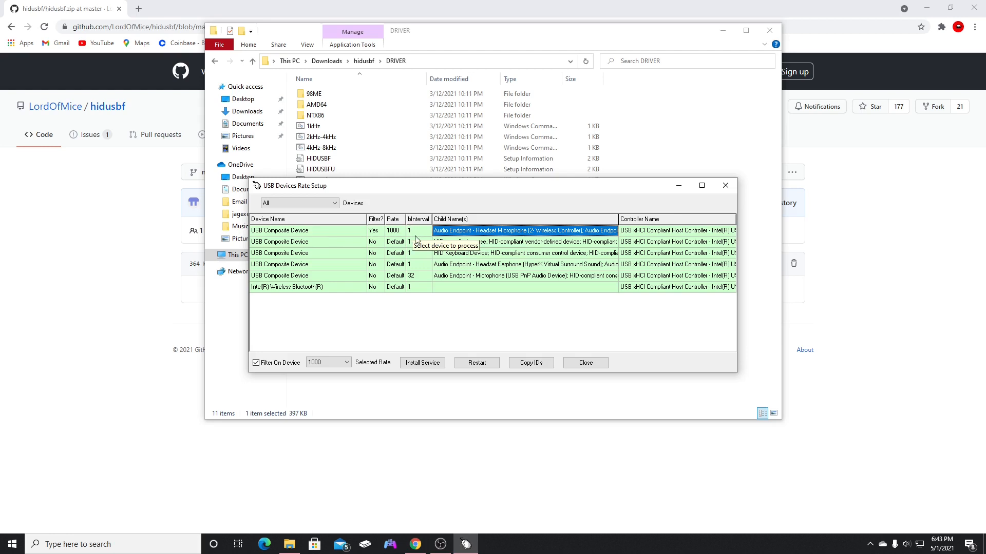
mouse_move(402, 234)
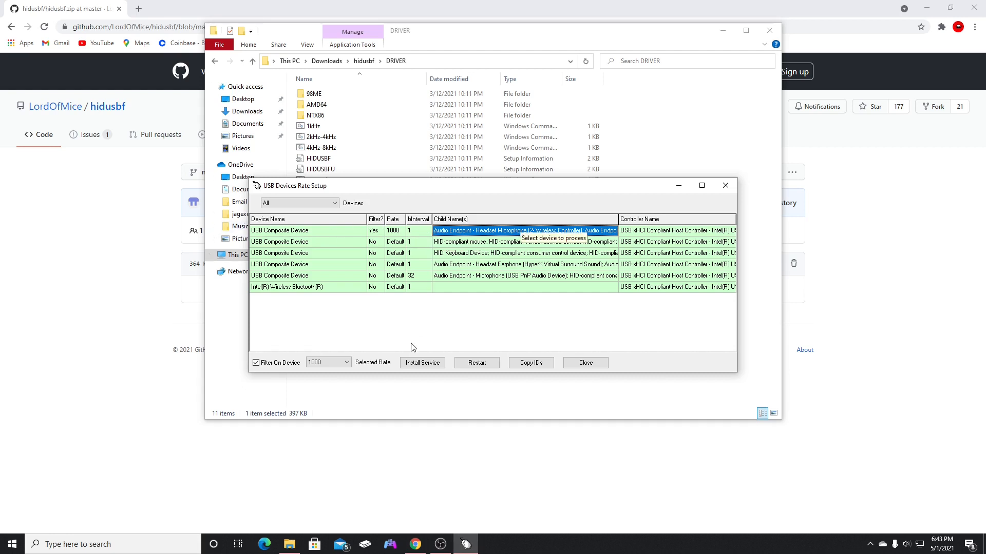
mouse_move(422, 362)
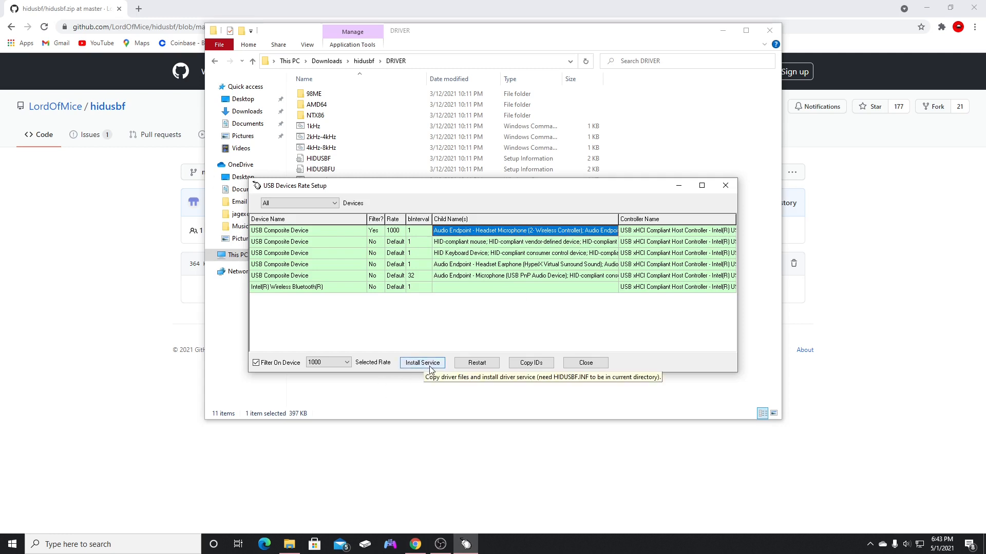
mouse_move(390, 240)
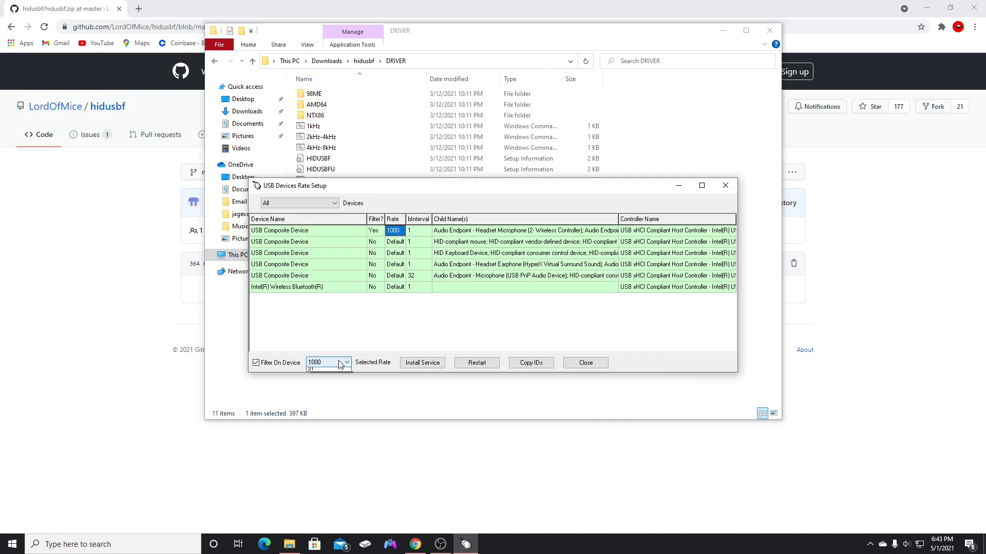
left_click(345, 362)
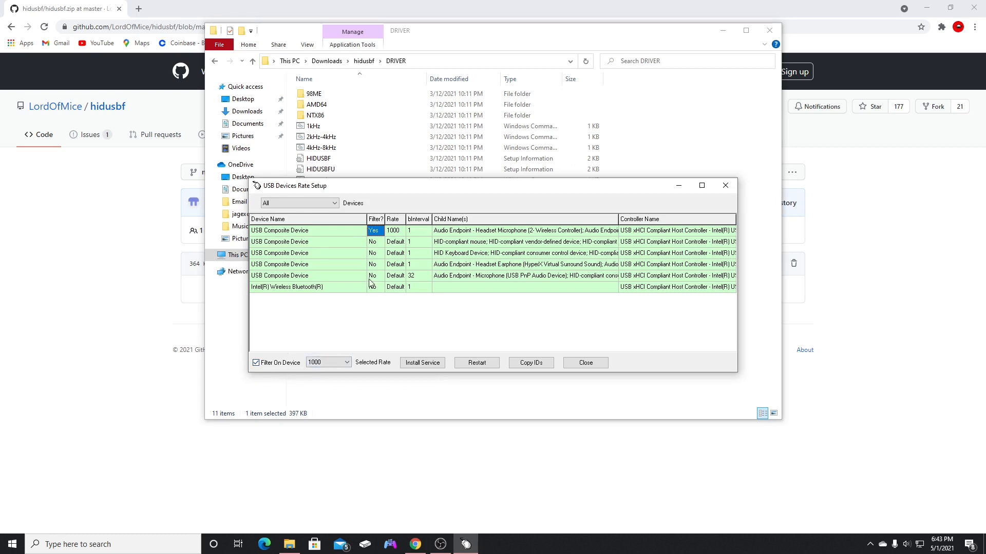
mouse_move(337, 279)
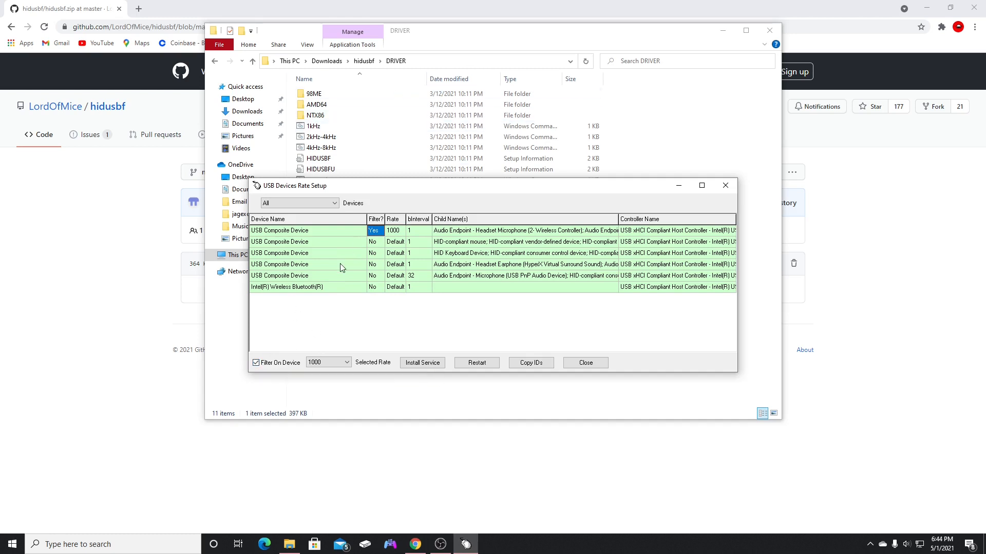
mouse_move(334, 306)
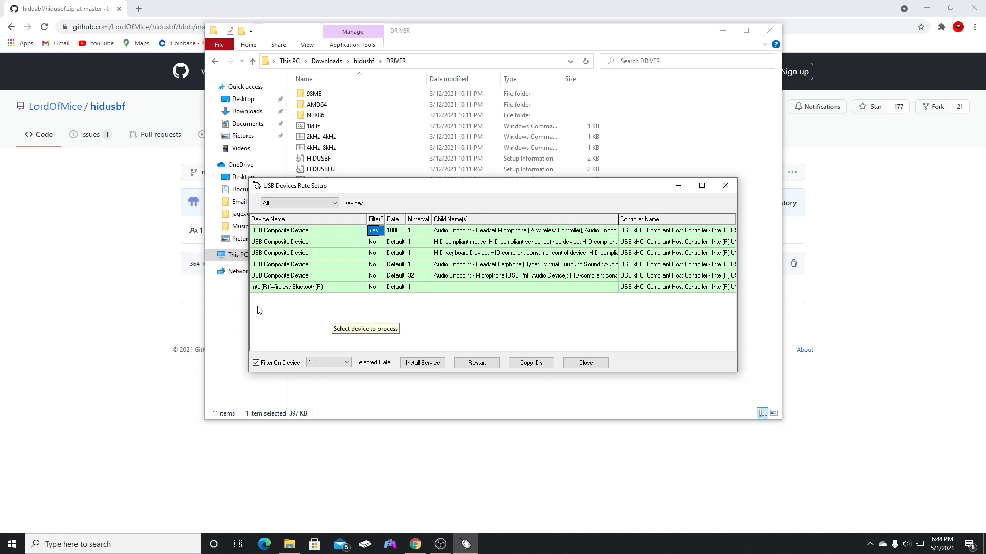
mouse_move(255, 315)
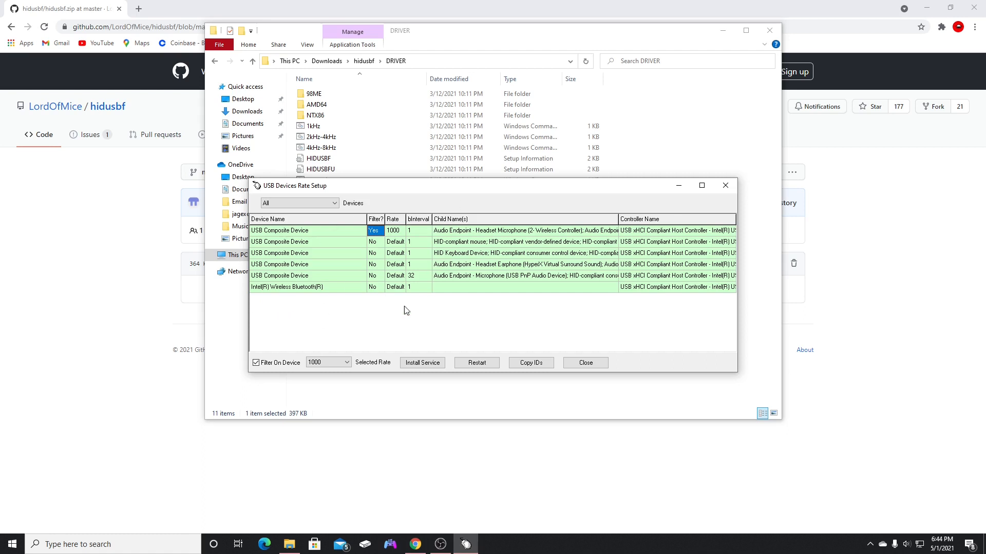
mouse_move(332, 324)
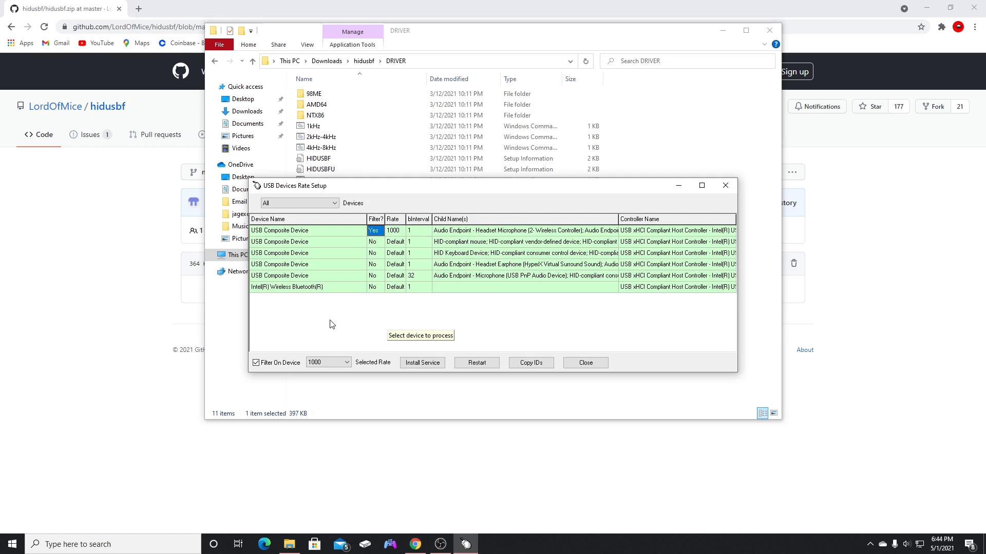
mouse_move(349, 317)
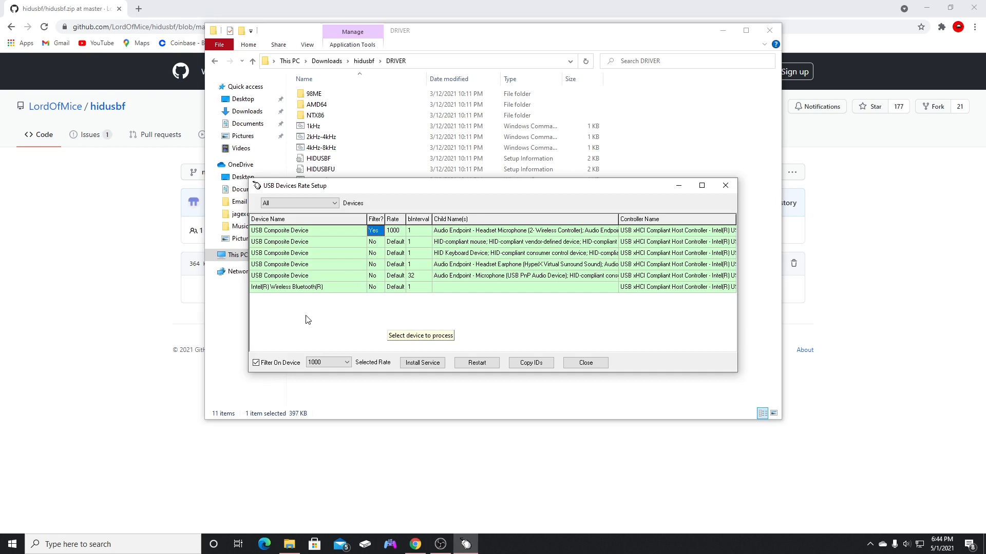
mouse_move(338, 267)
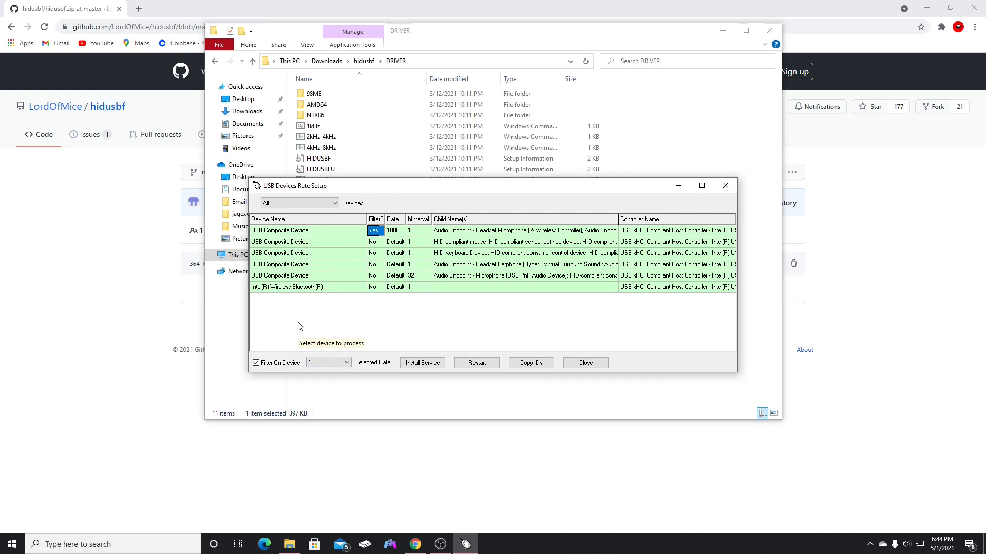
mouse_move(325, 317)
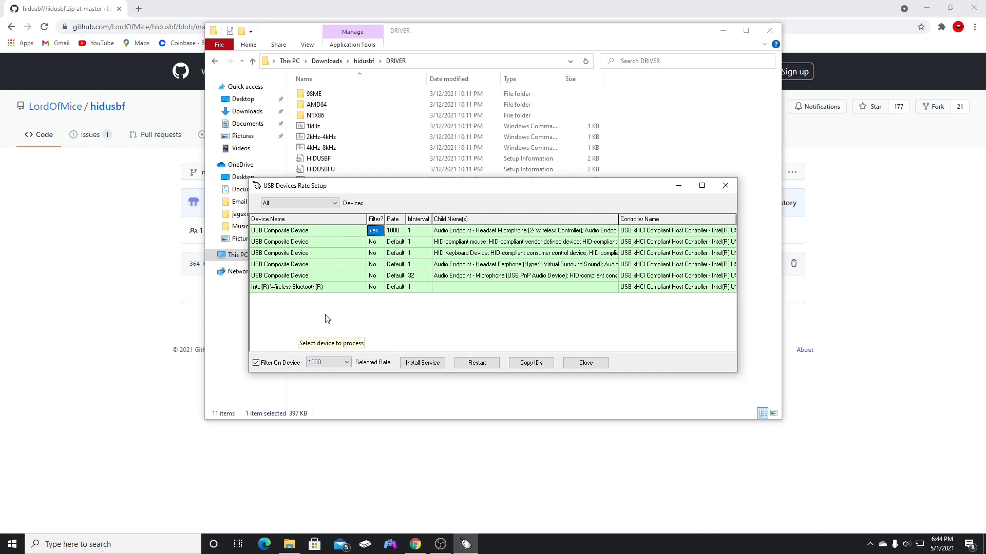
mouse_move(391, 320)
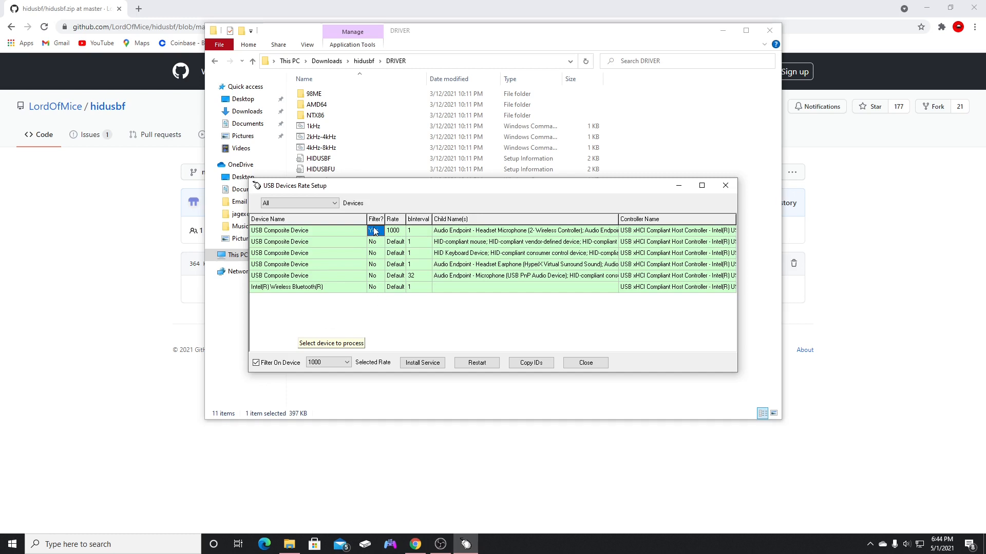
left_click(375, 230)
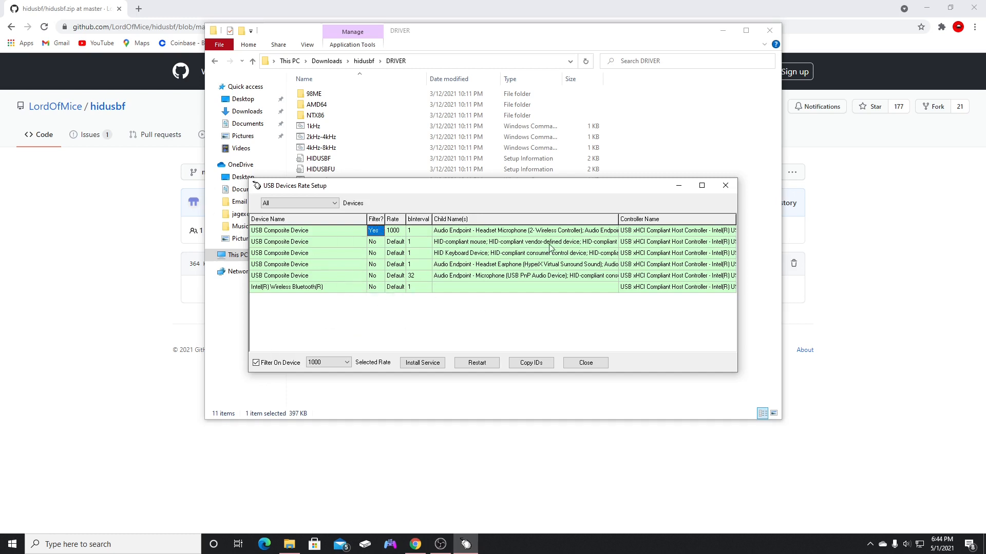
mouse_move(396, 234)
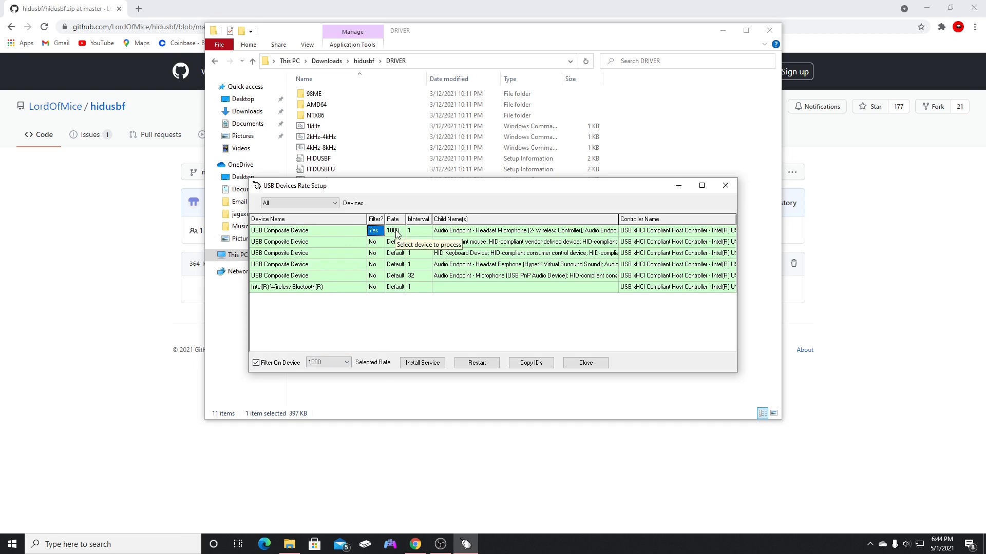
left_click(524, 230)
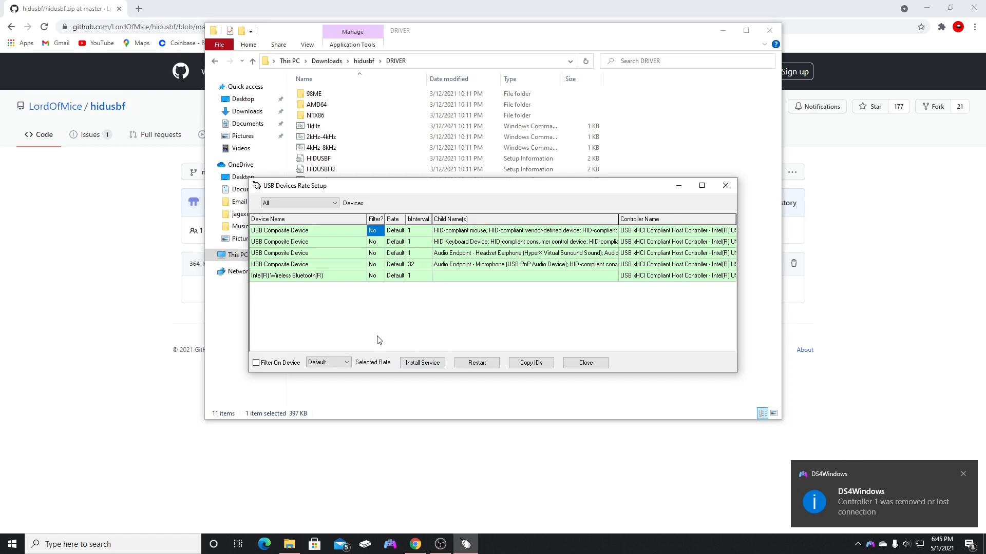
mouse_move(402, 328)
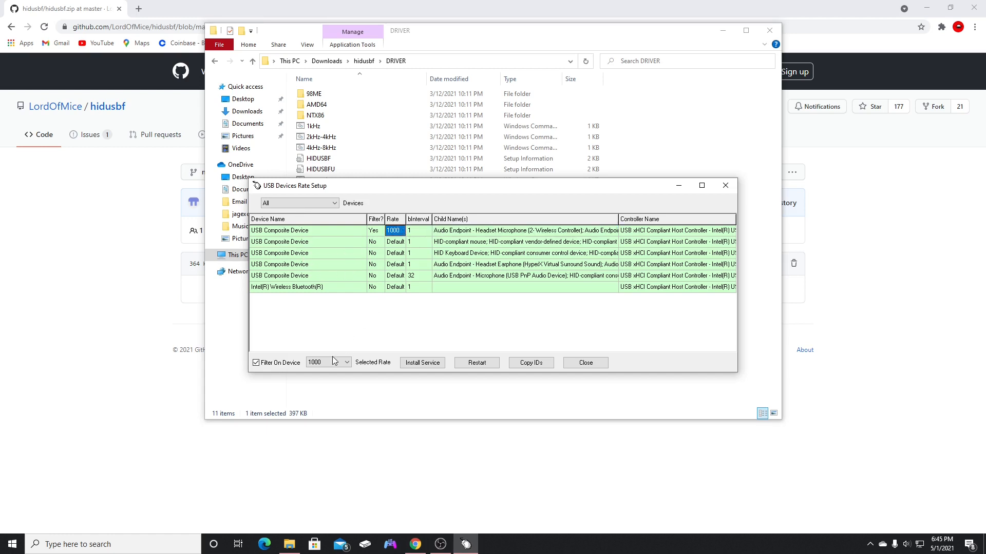
left_click(375, 231)
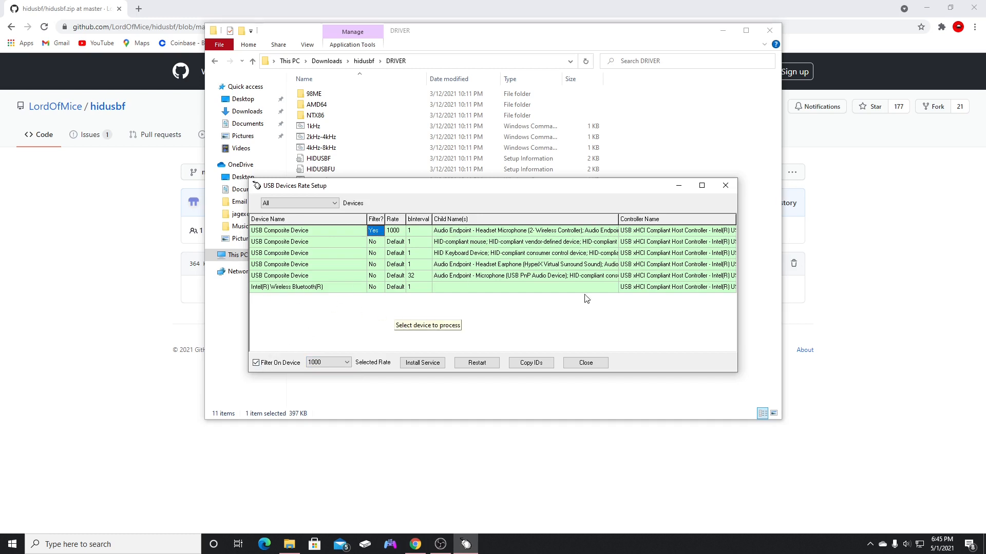
mouse_move(456, 335)
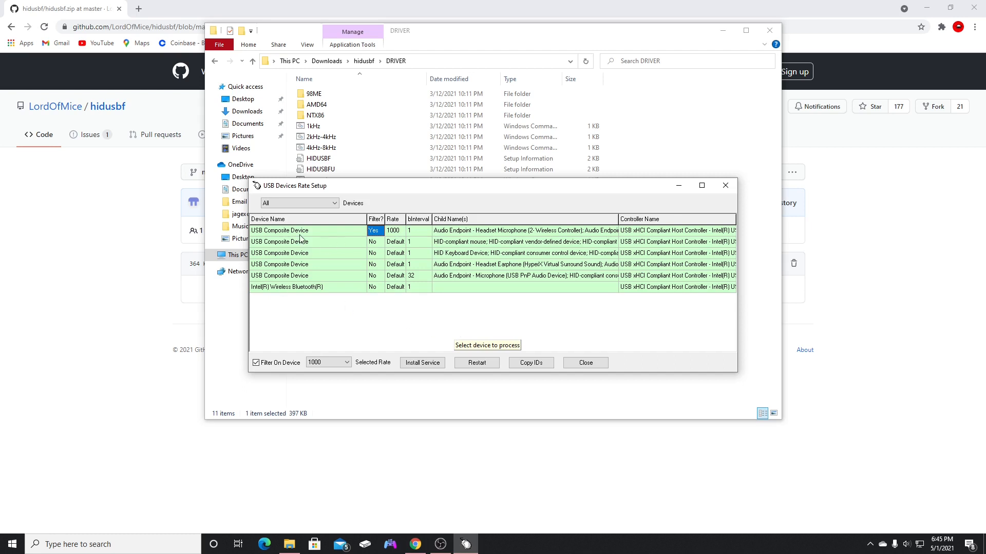
mouse_move(407, 251)
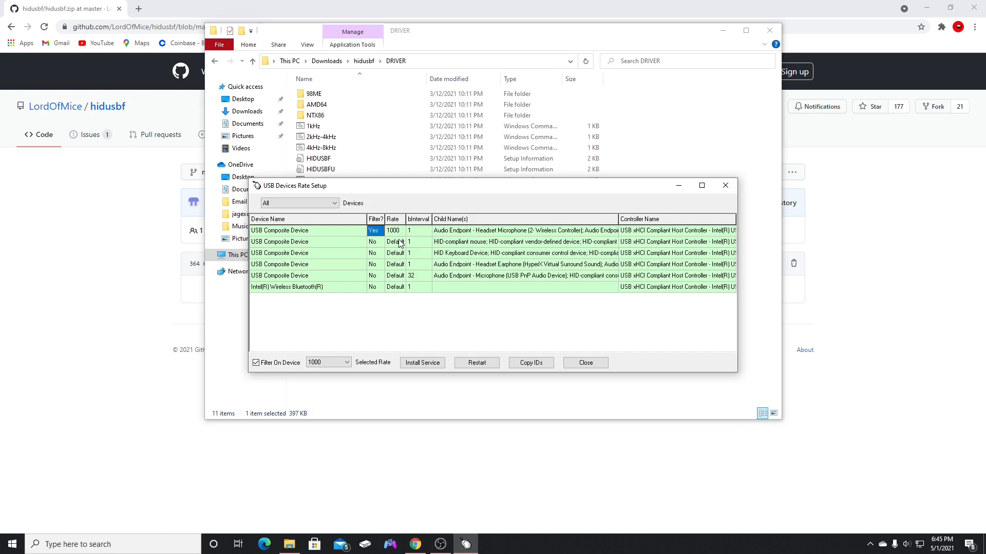
mouse_move(361, 237)
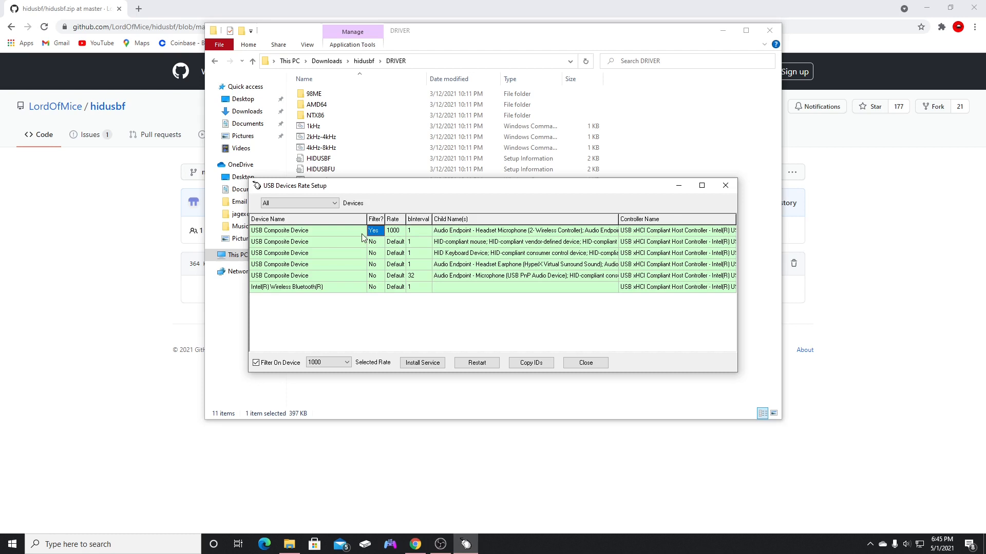
mouse_move(368, 320)
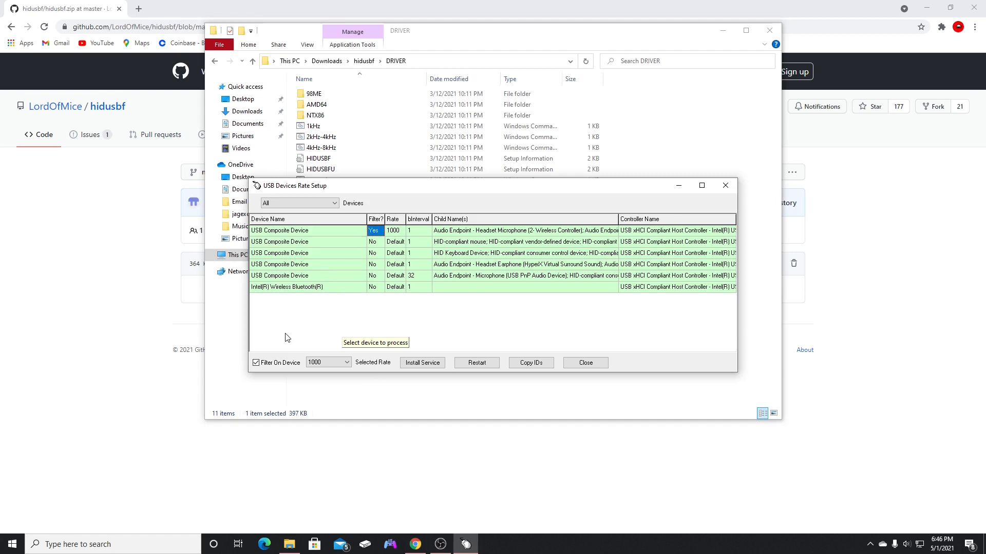
mouse_move(320, 316)
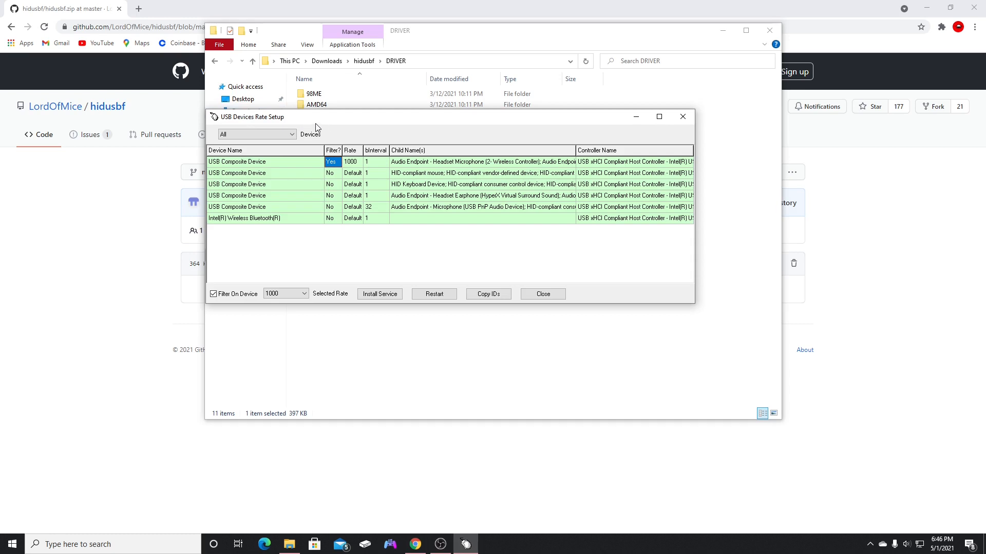
- Move the USB Devices Rate Setup window toward the upper left of the screen
left_click(314, 105)
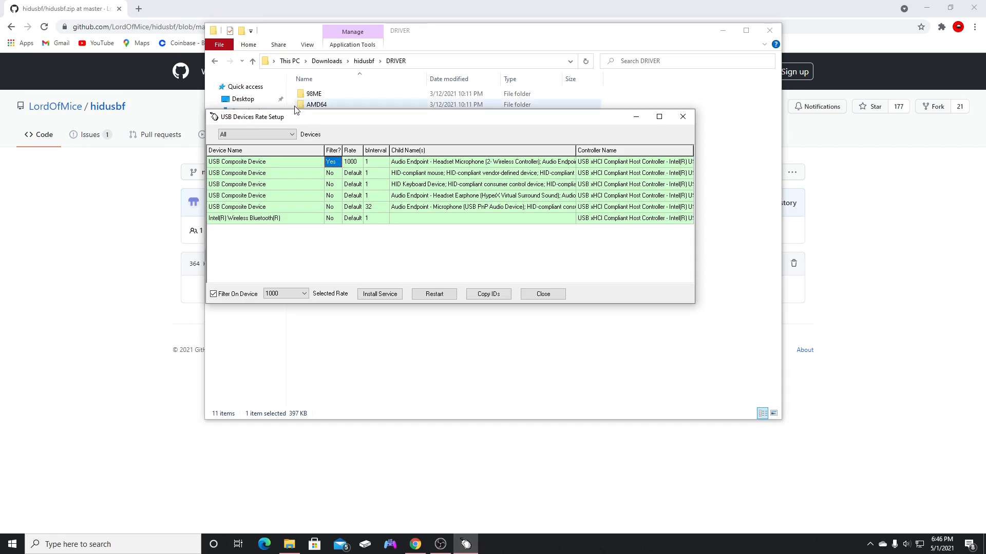